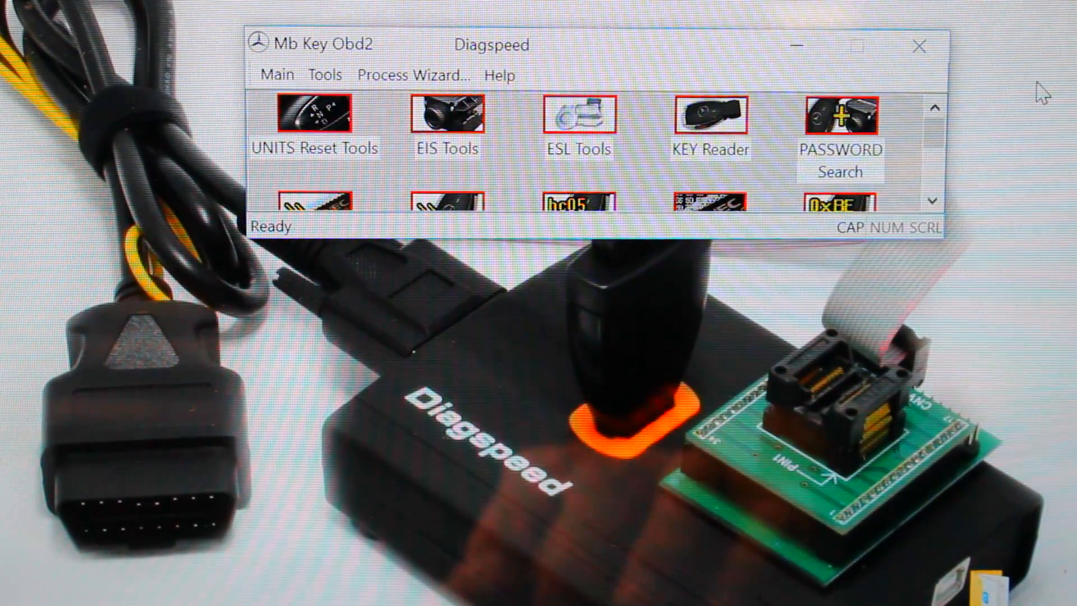
mouse_move(919, 46)
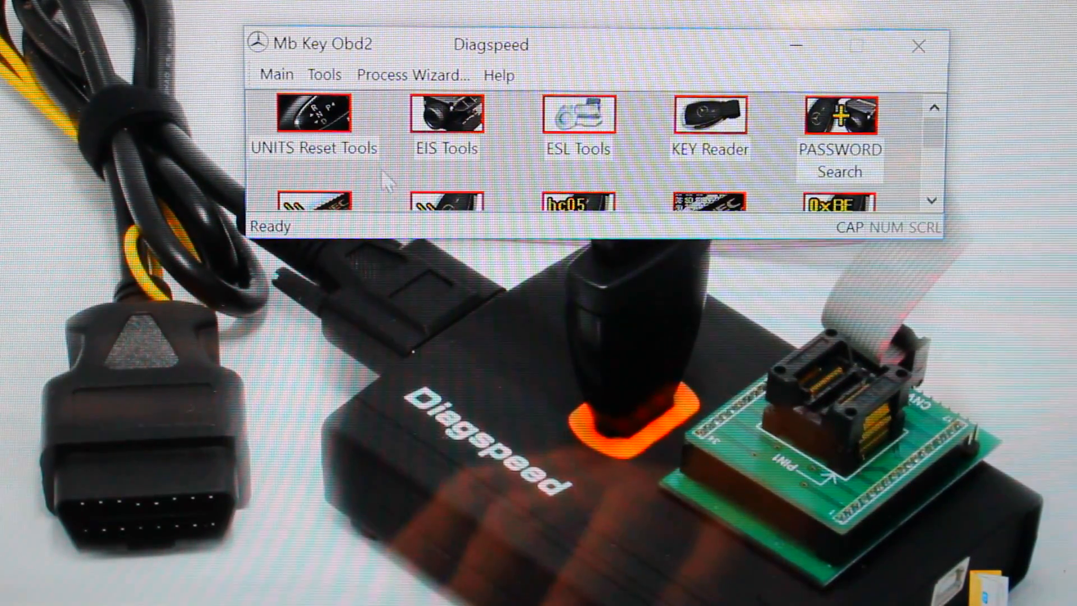
Close the cramped Mb Key Obd2 window and open the Diagspeed MB shortcut's Properties.
click(445, 116)
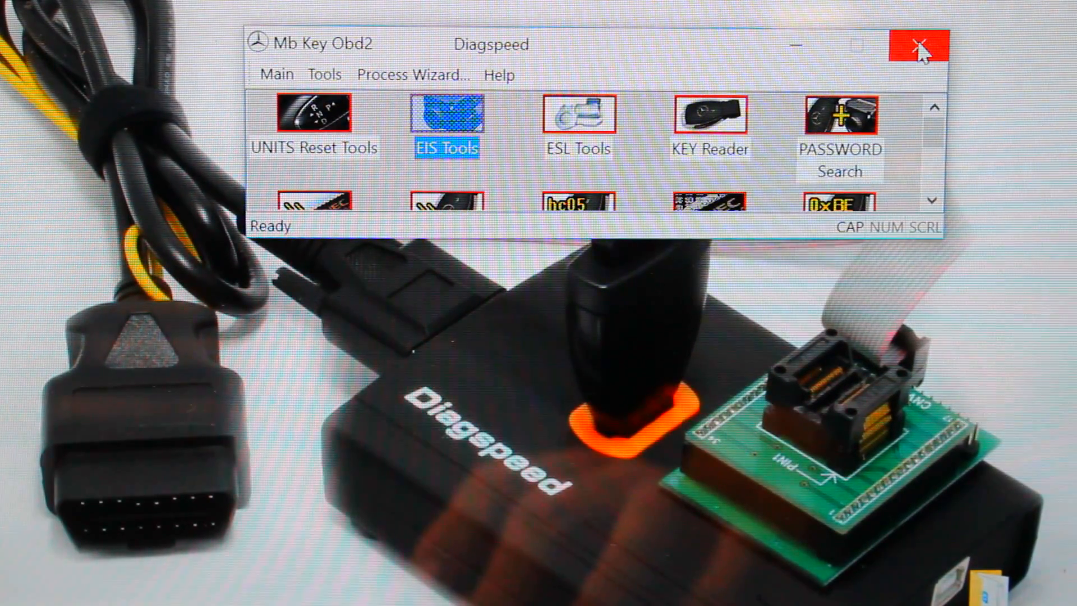
click(914, 45)
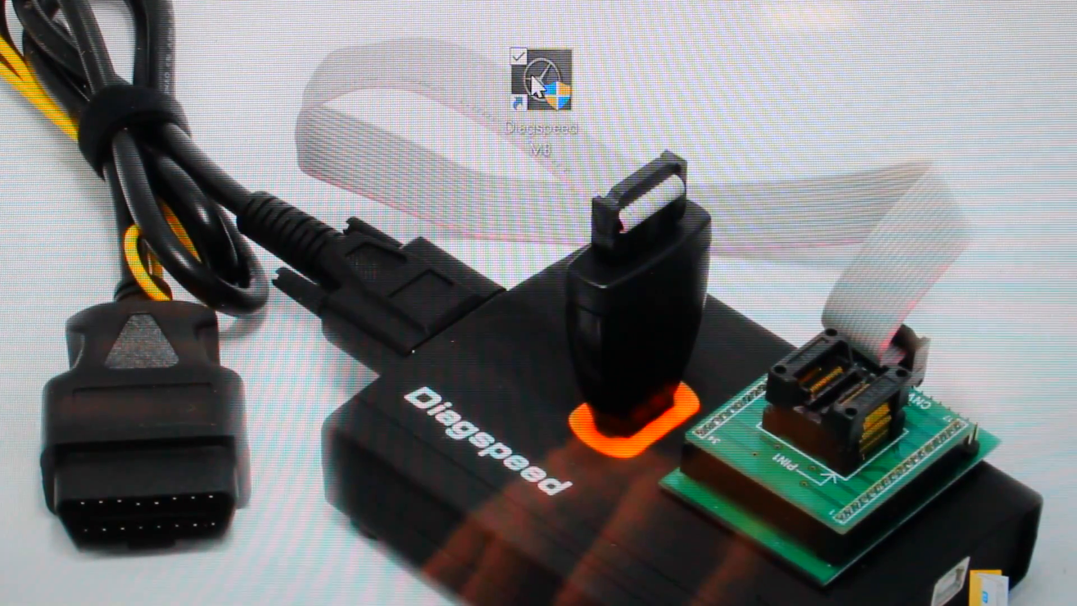
right_click(536, 76)
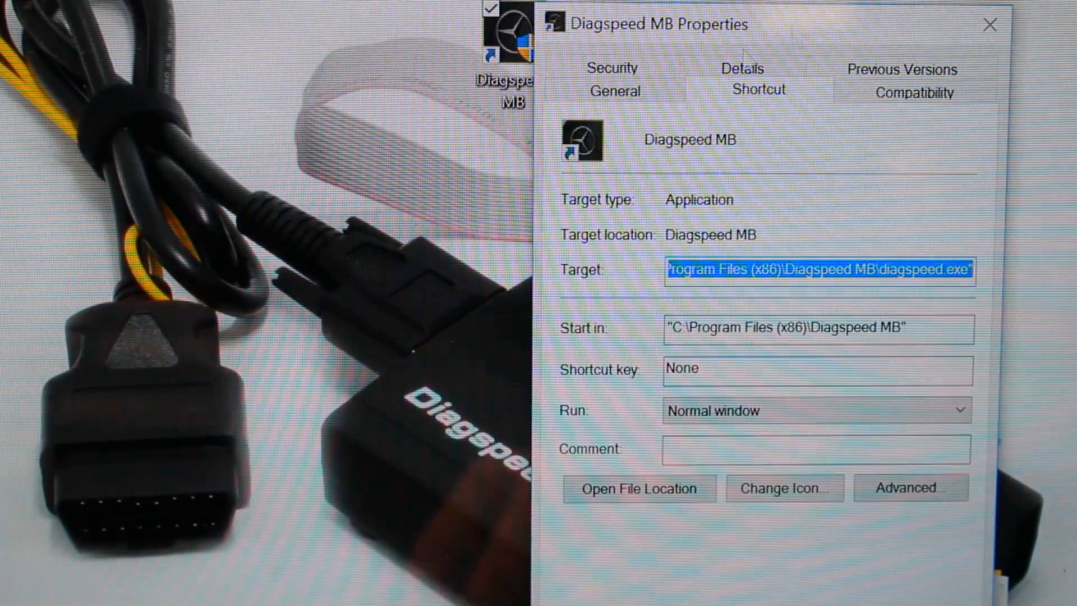
In Compatibility settings, enable Override high DPI scaling and open the Scaling performed by choices.
click(915, 89)
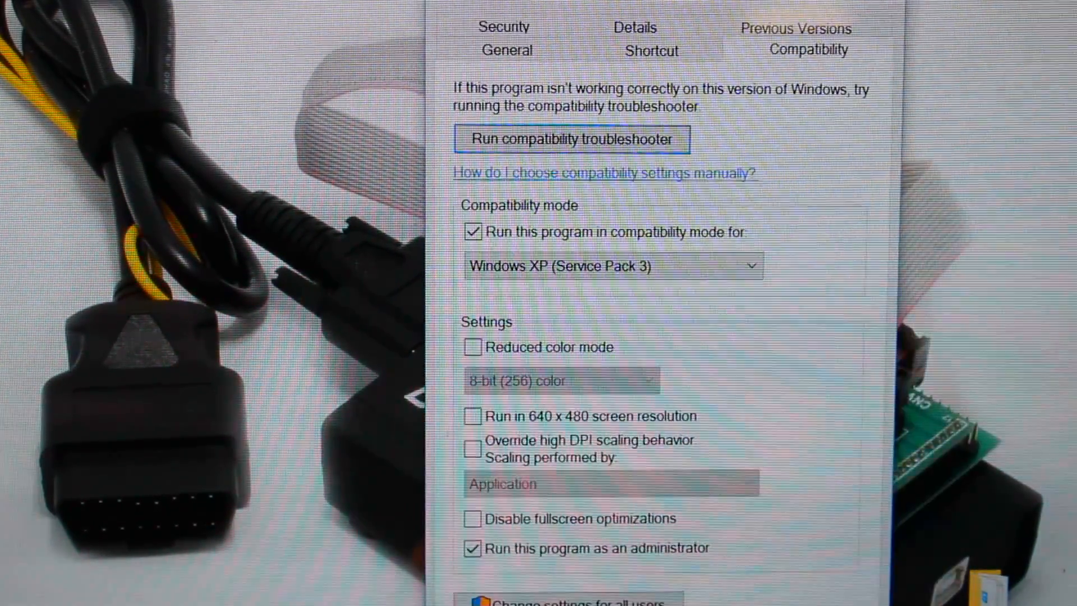
scroll(down, 3)
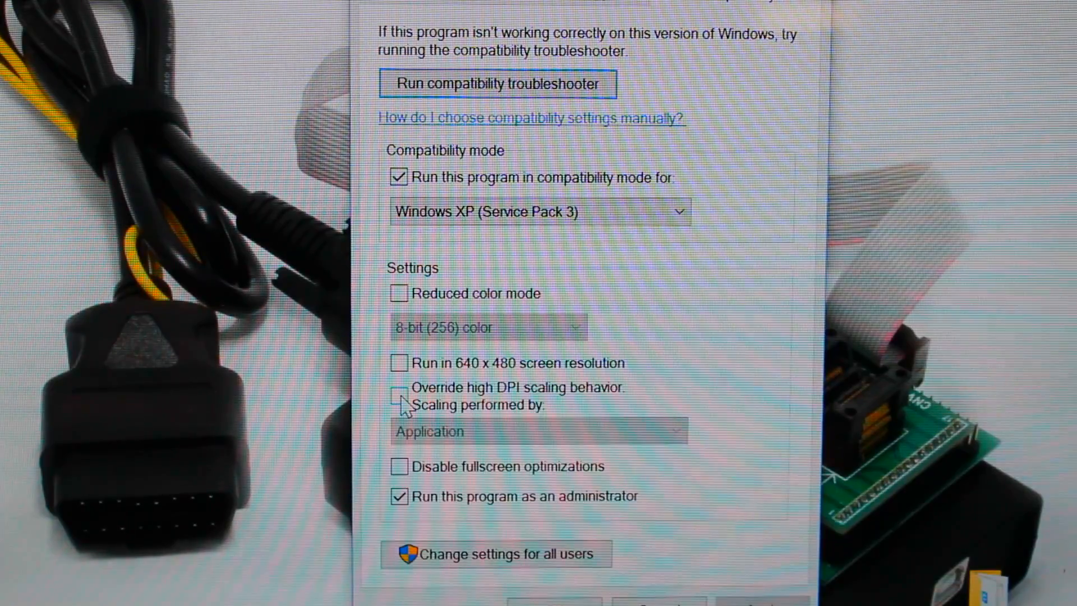
click(398, 395)
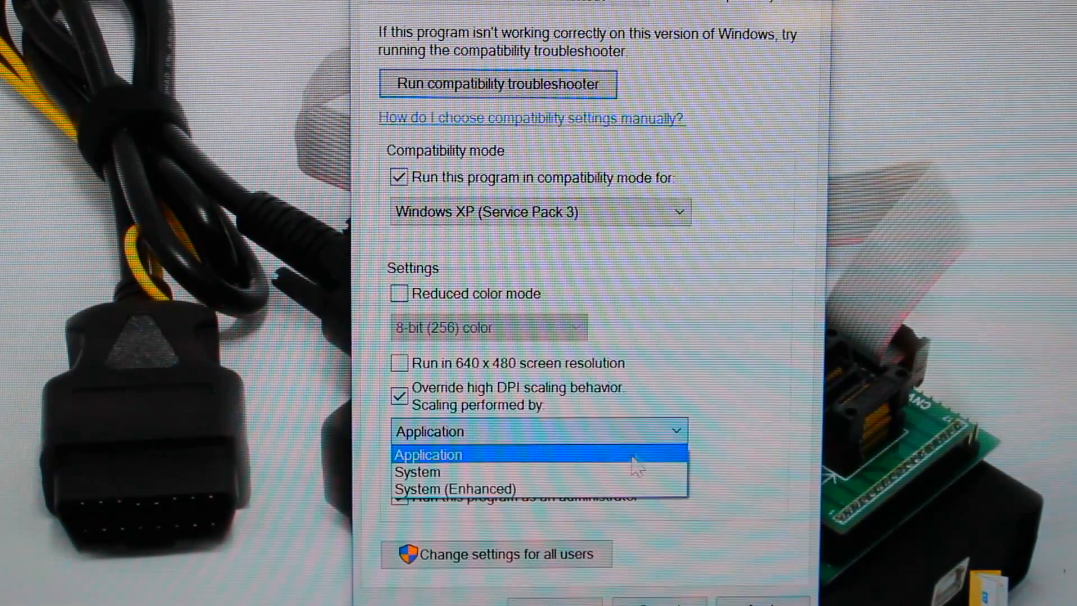
click(447, 488)
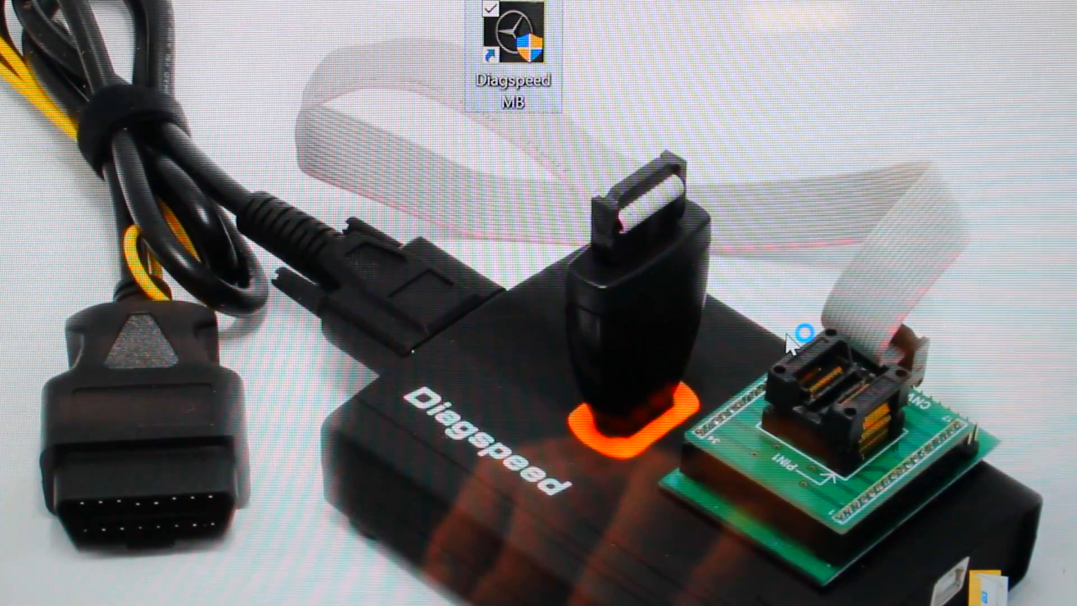
Launch Diagspeed MB from its desktop shortcut and approve the administrator prompt for diagspeed.exe.
double_click(512, 31)
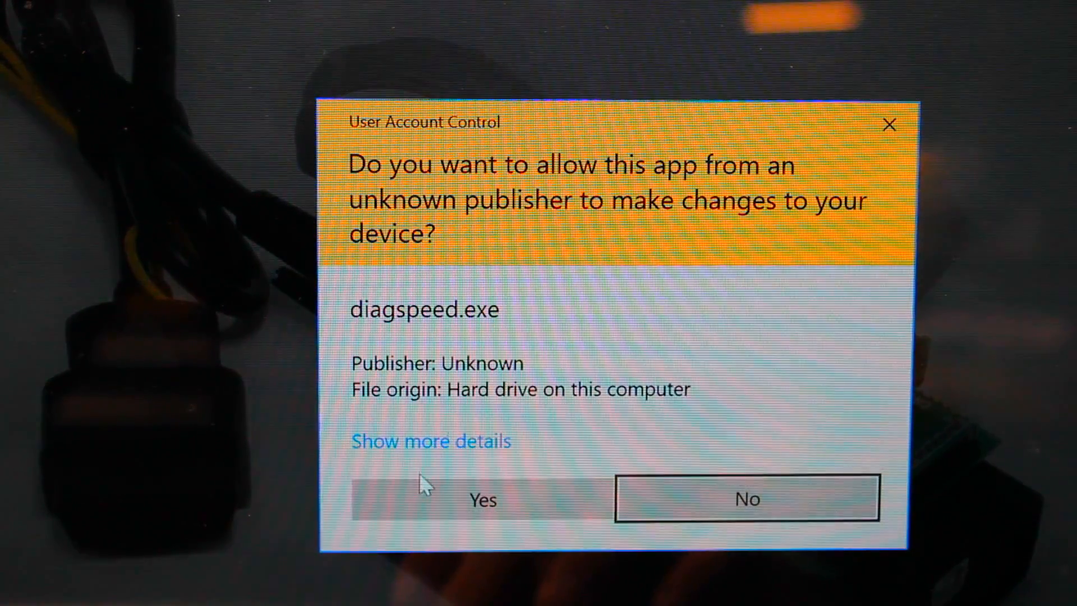
click(482, 499)
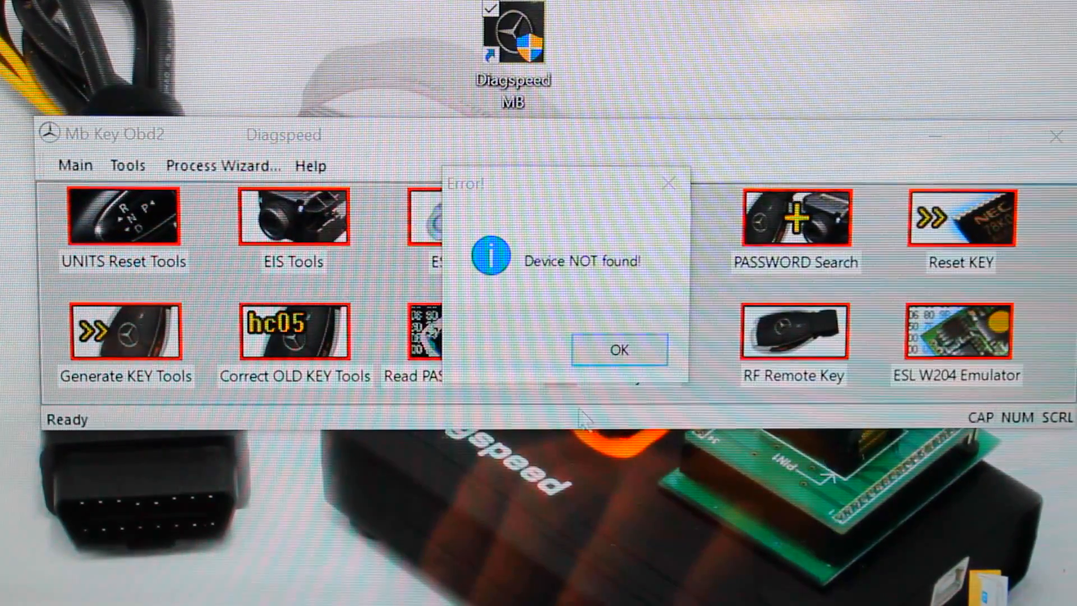
Dismiss the 'Device NOT found!' error with OK.
click(617, 349)
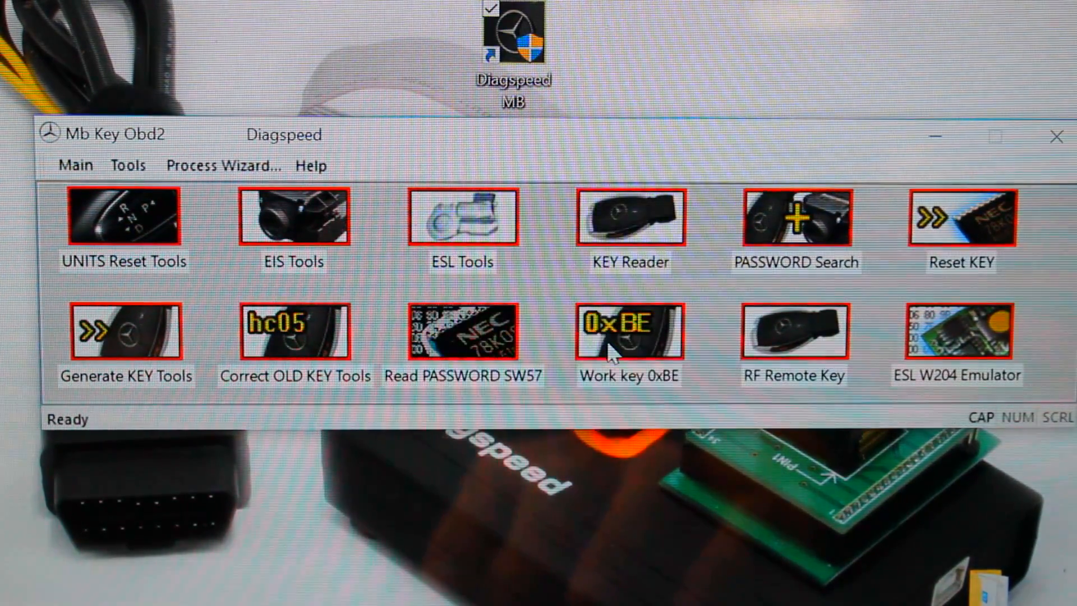
mouse_move(687, 261)
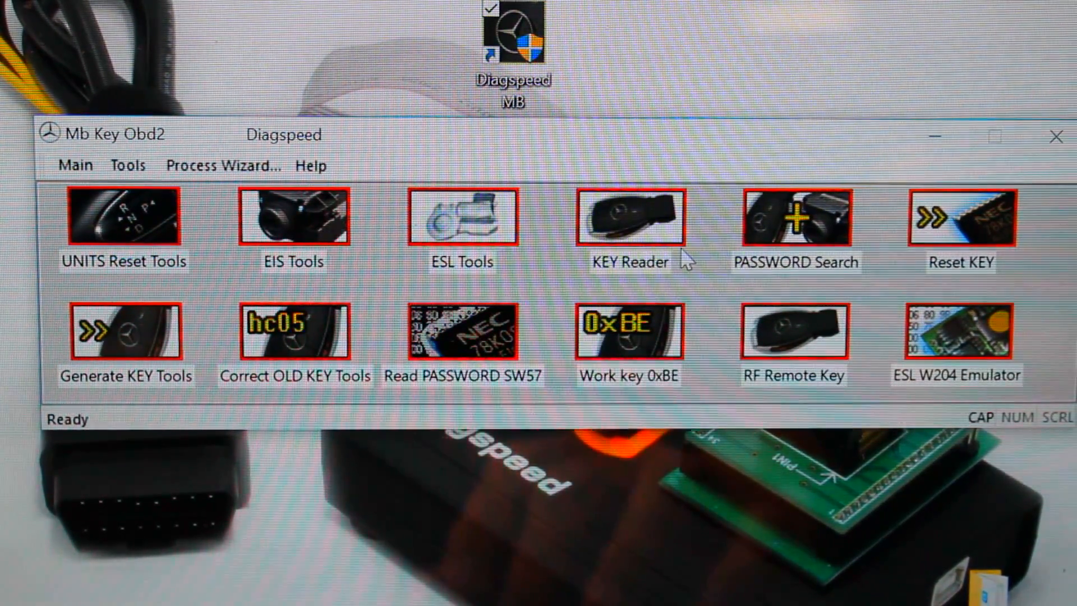
mouse_move(299, 233)
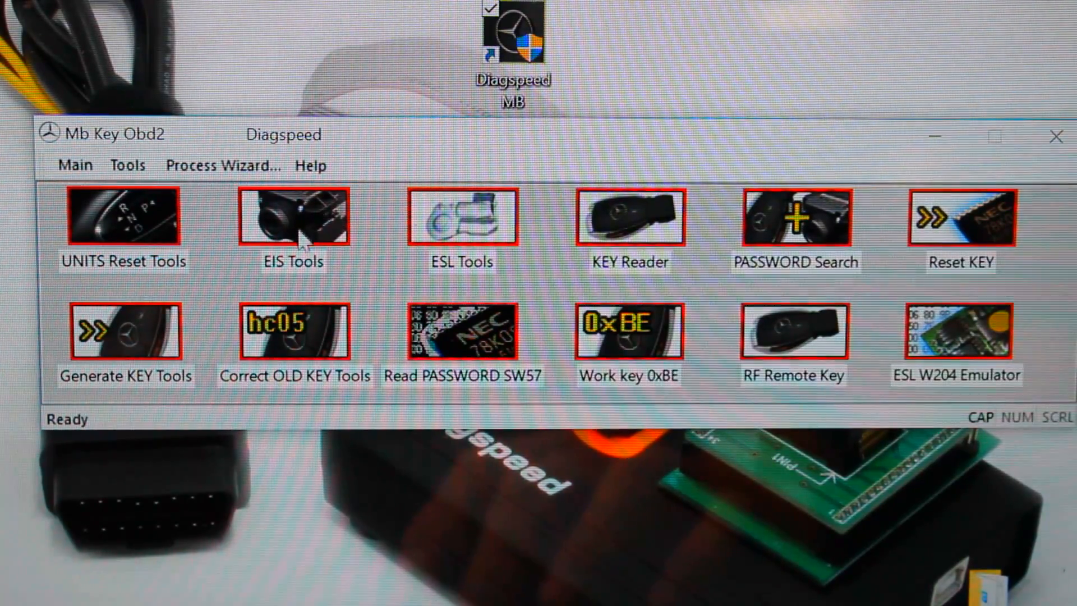
mouse_move(364, 274)
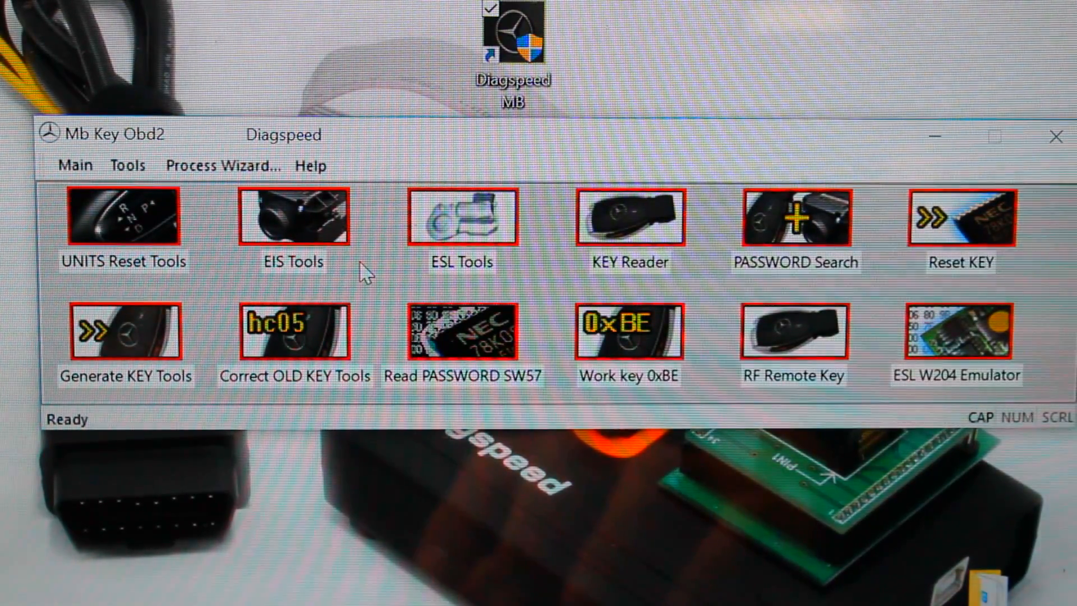